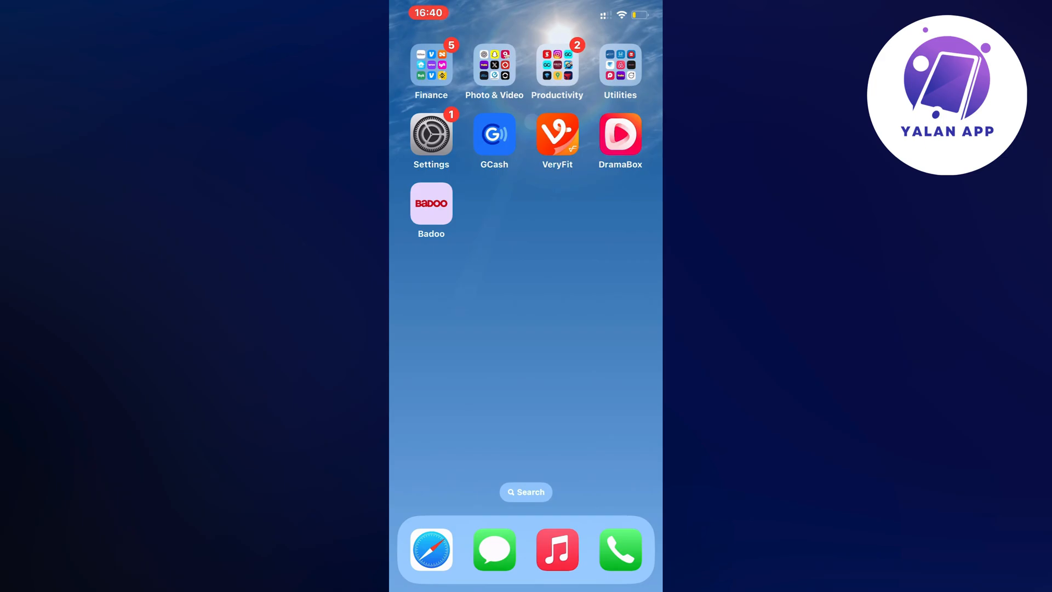
Step: Launch the Settings app from the home screen
click(431, 132)
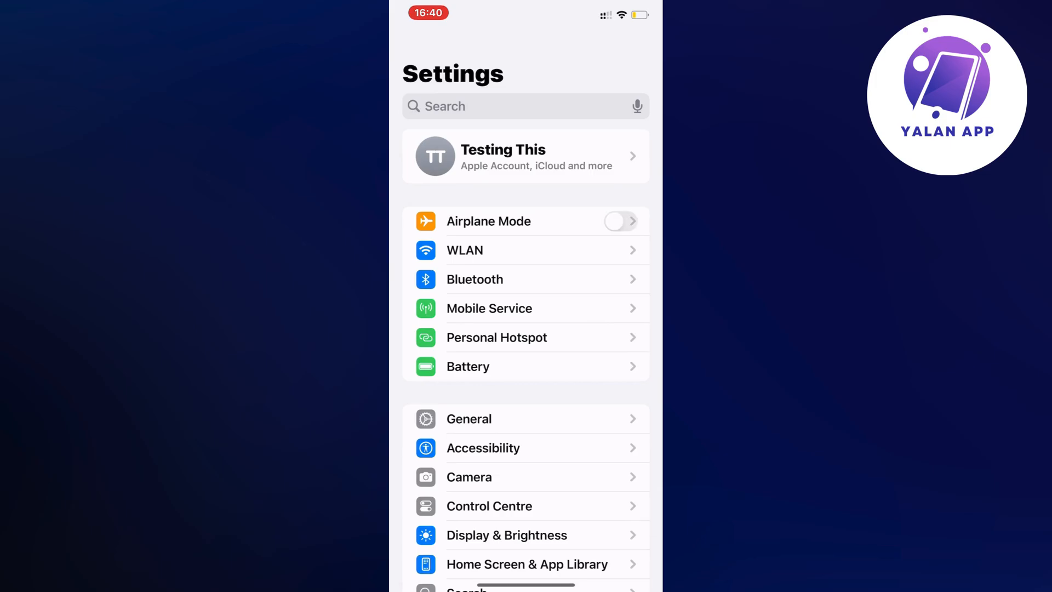
Step: Reach iPhone Storage, dismiss the Low Battery alert and search the app list for 'Bad'
scroll(down, 3)
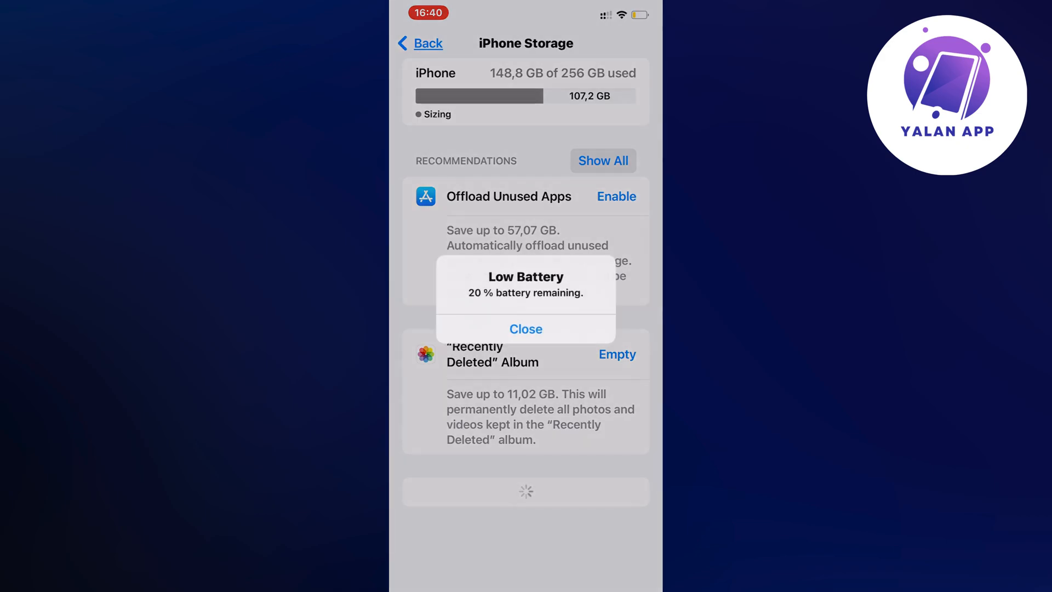
click(526, 329)
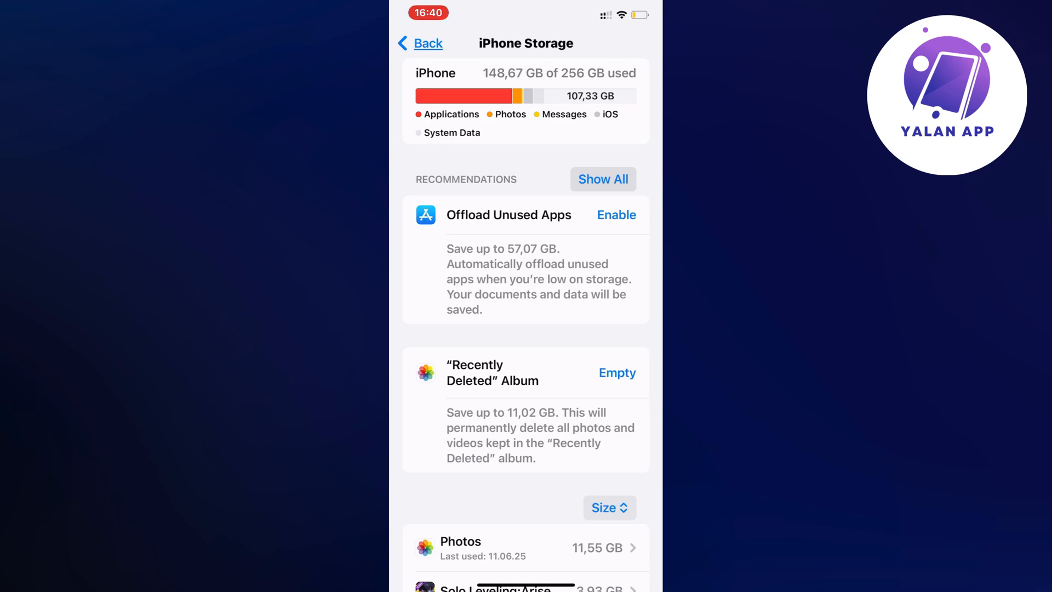
click(524, 68)
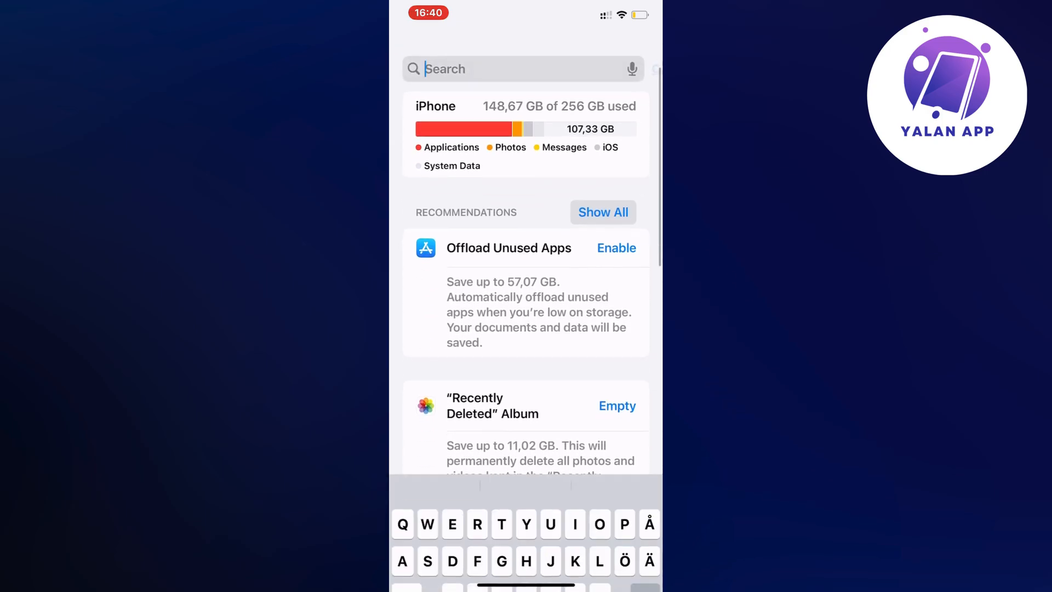
text(Bad)
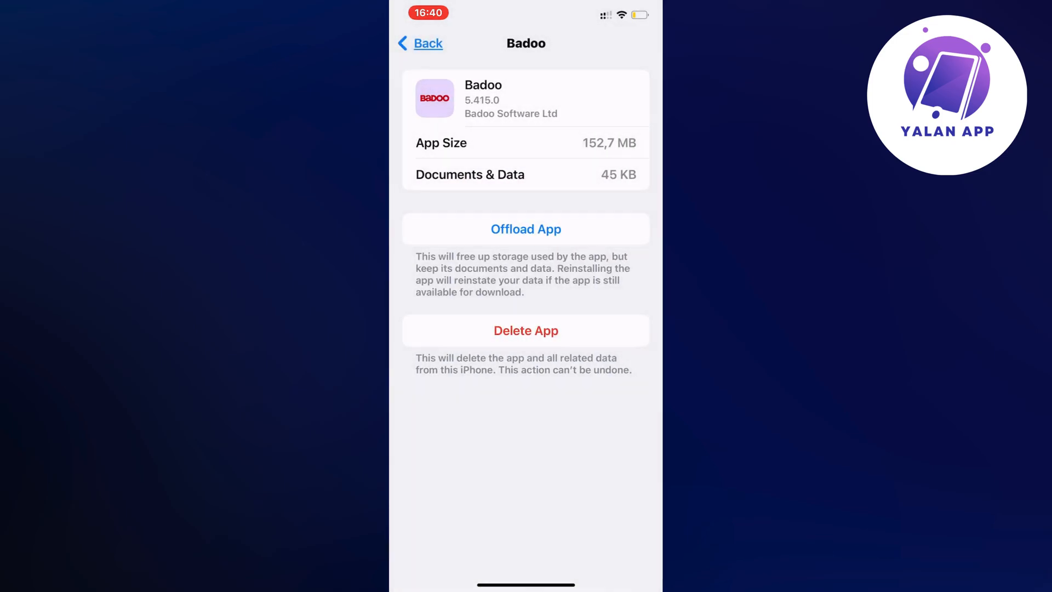
Step: Offload Badoo, reinstall it and return to the home screen where it reloads
click(526, 229)
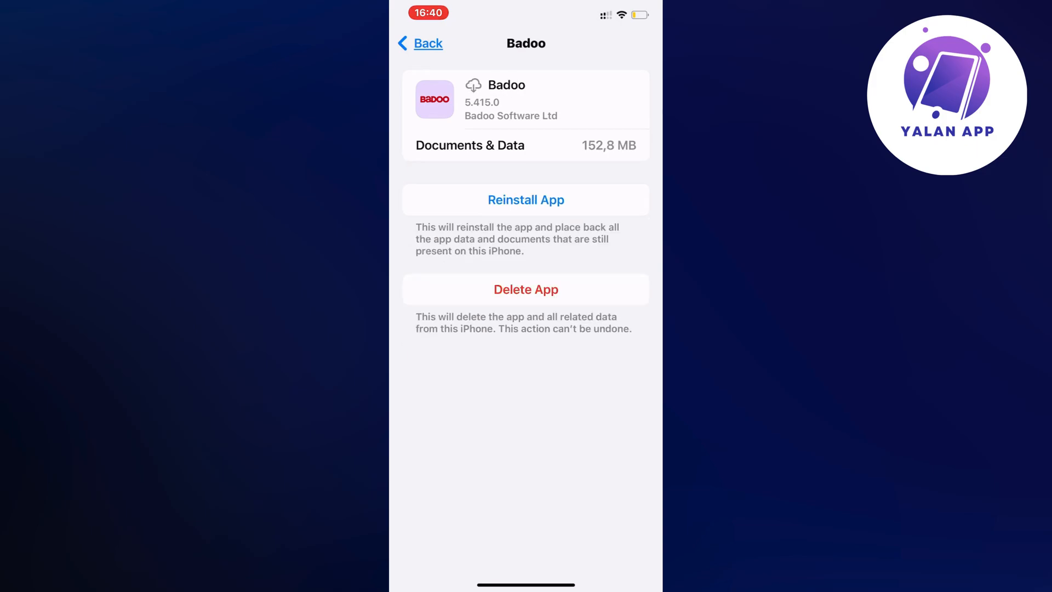
click(526, 200)
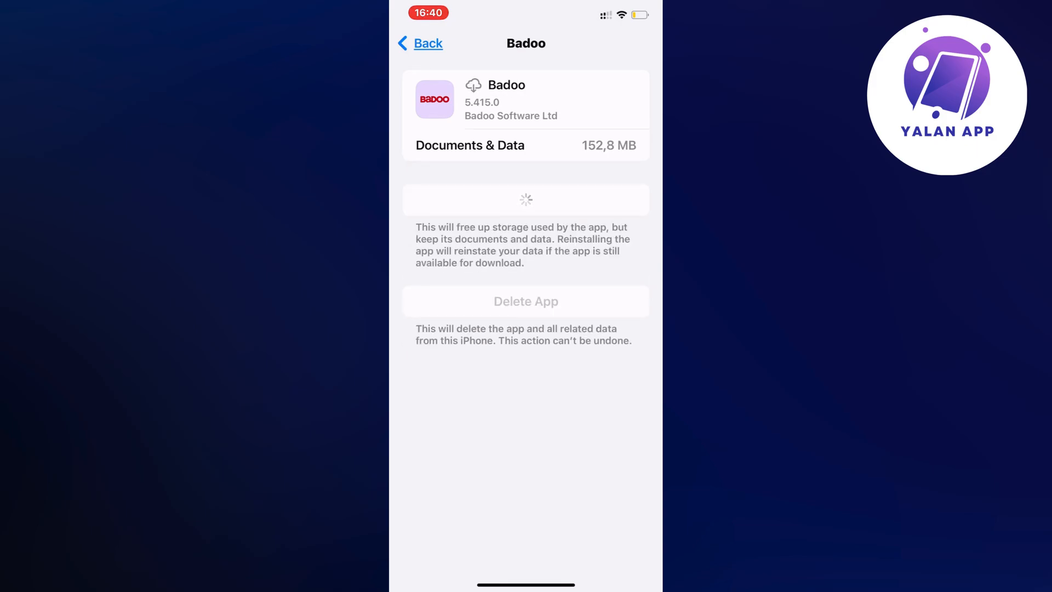
click(426, 42)
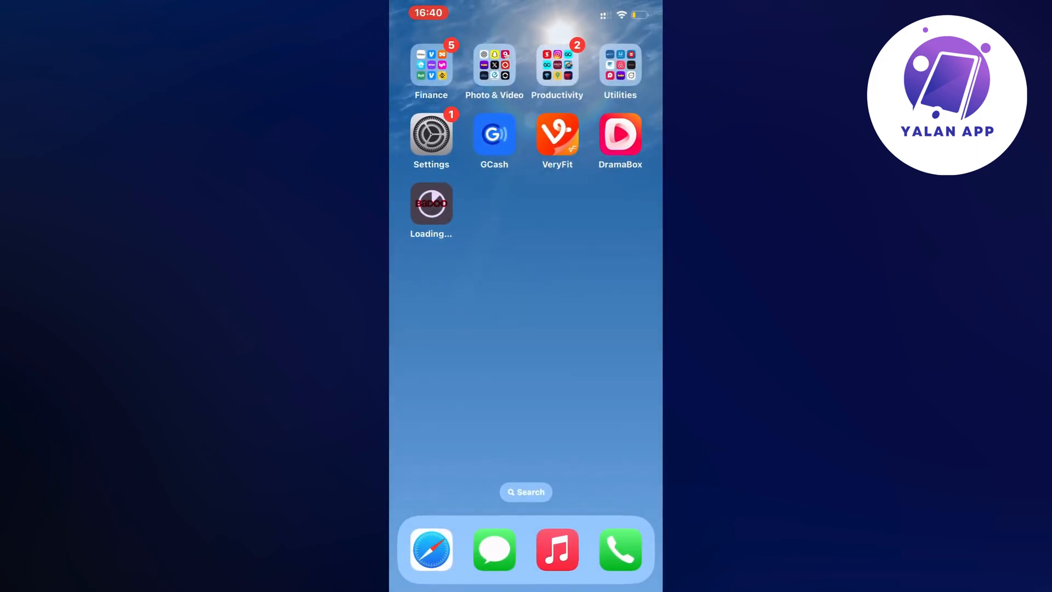